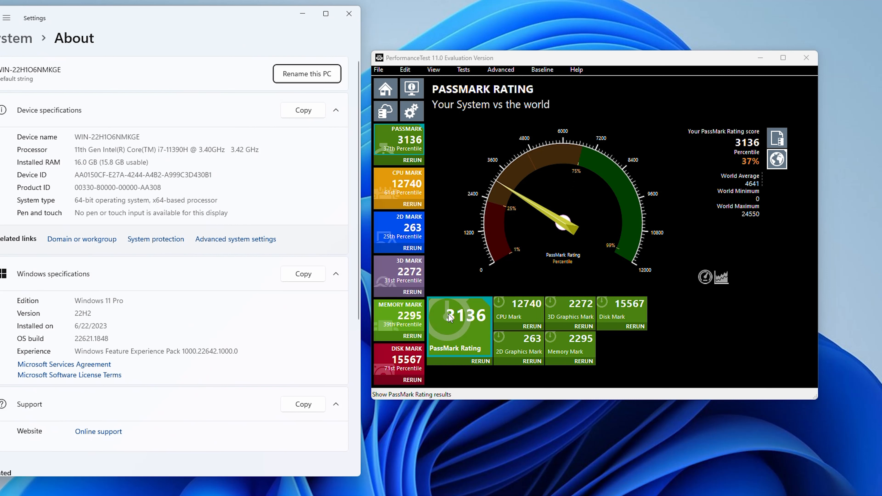
pyautogui.moveTo(487, 302)
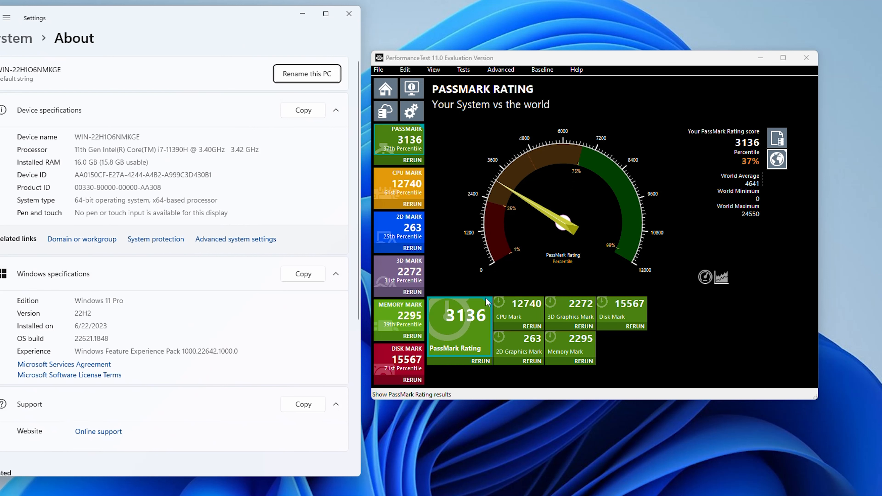
# - View the CPU, 2D, 3D, Memory and Disk Mark result pages, ending on Disk Mark 15567
pyautogui.click(398, 186)
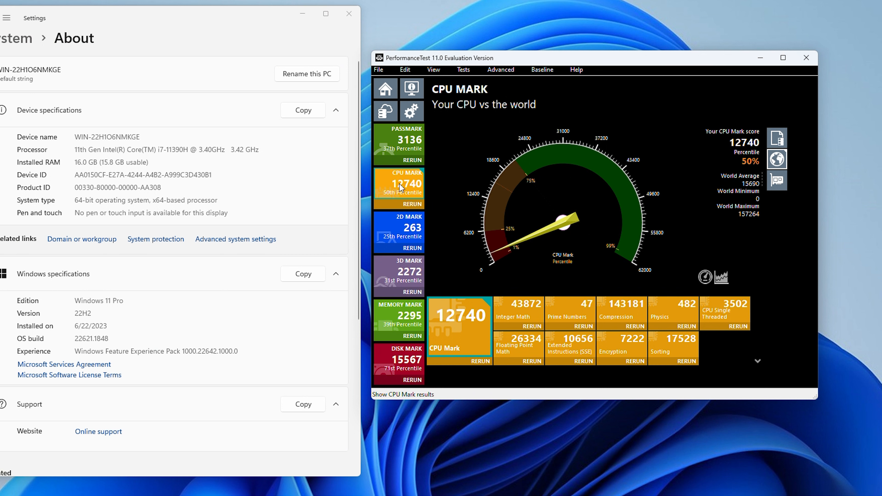
pyautogui.moveTo(537, 303)
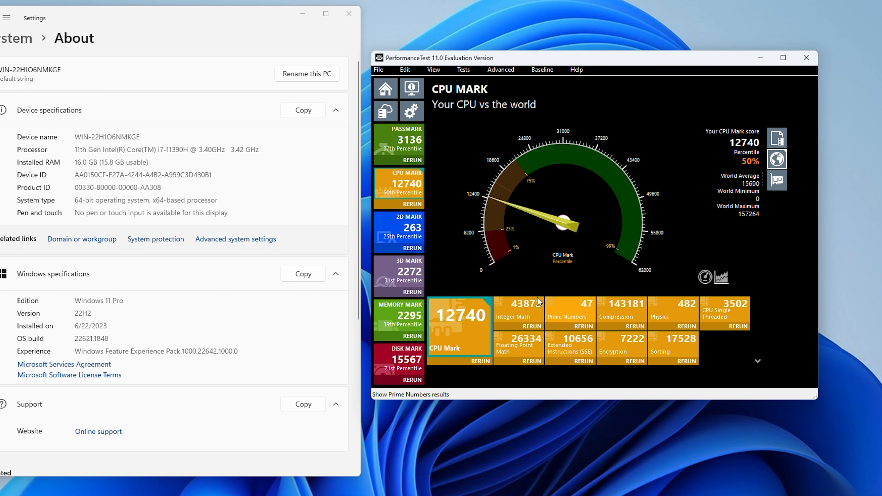
pyautogui.click(398, 231)
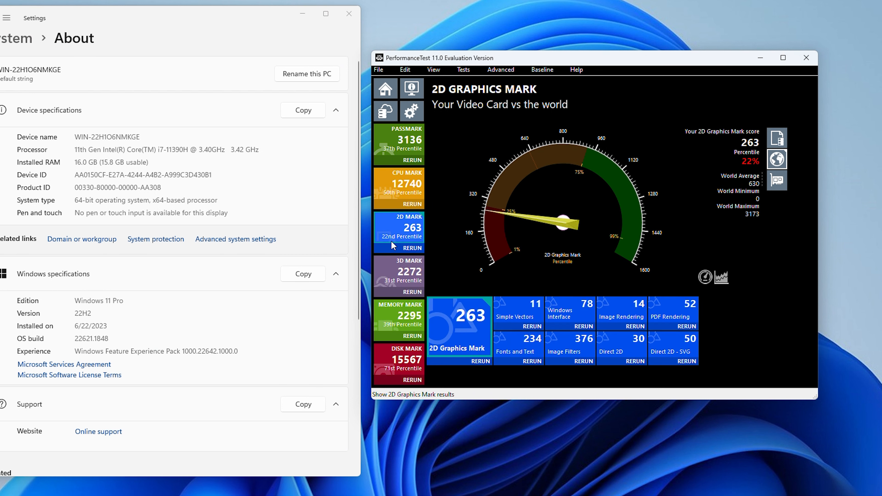
pyautogui.moveTo(396, 278)
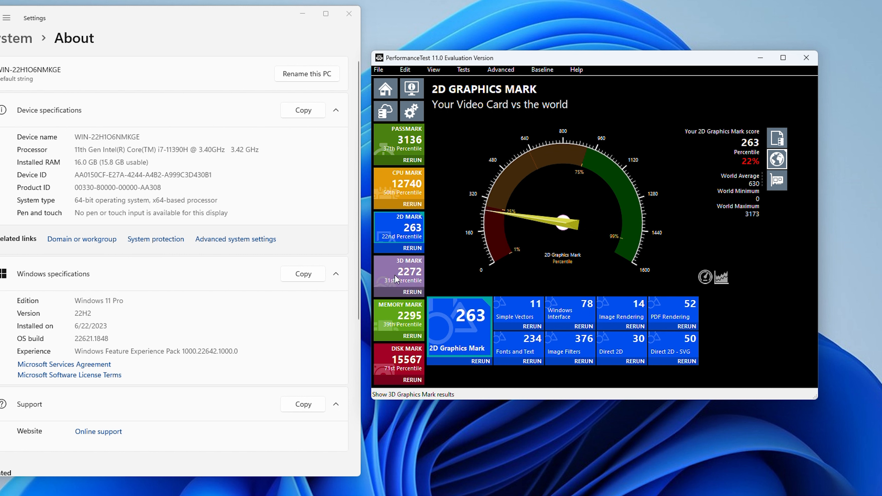
pyautogui.click(399, 276)
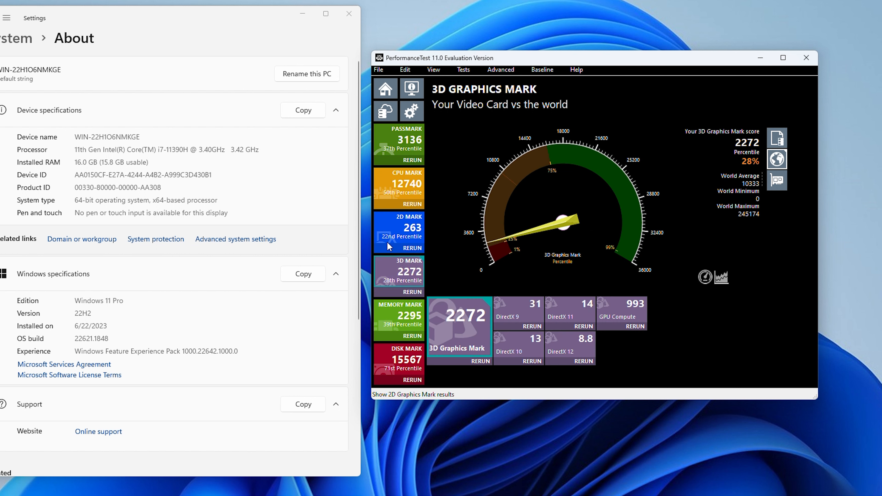
pyautogui.click(399, 321)
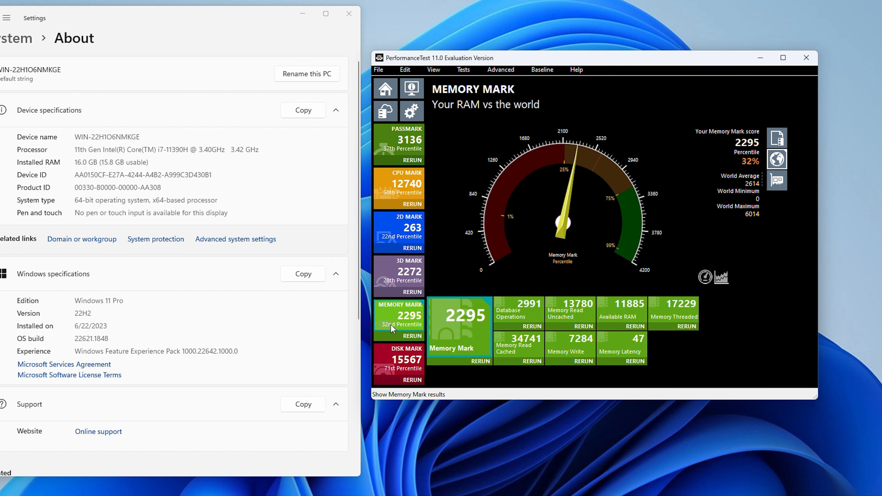
pyautogui.click(399, 363)
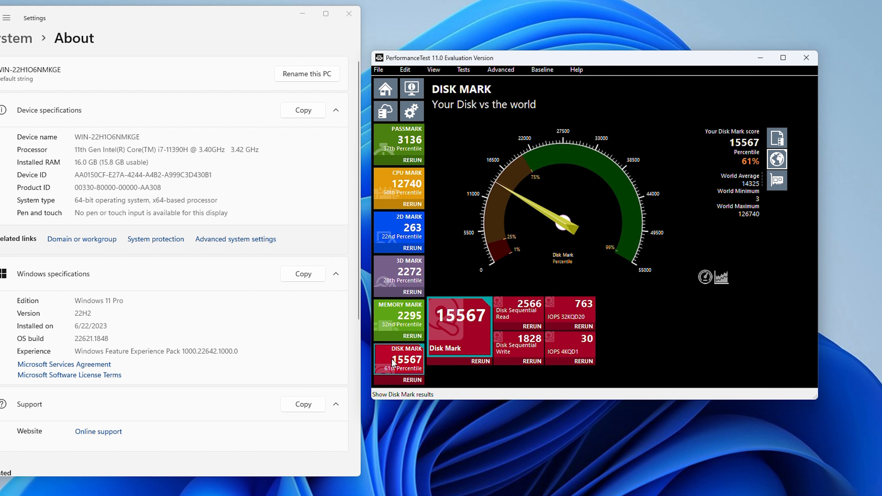
pyautogui.moveTo(440, 330)
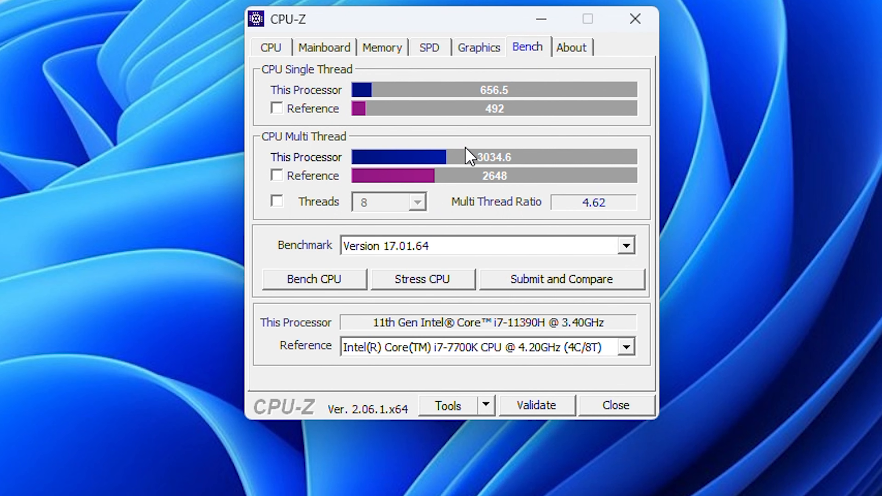
pyautogui.moveTo(475, 186)
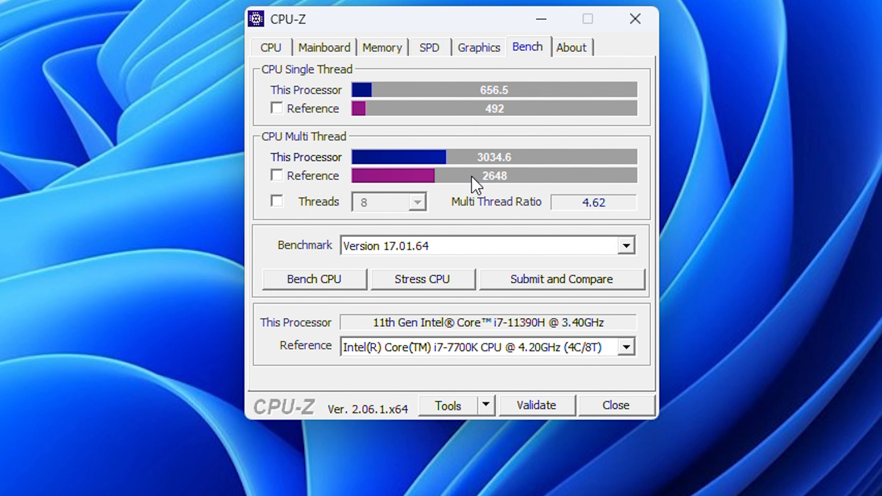
# - Clear the benchmark's reference processor by choosing <Please Select>
pyautogui.click(624, 346)
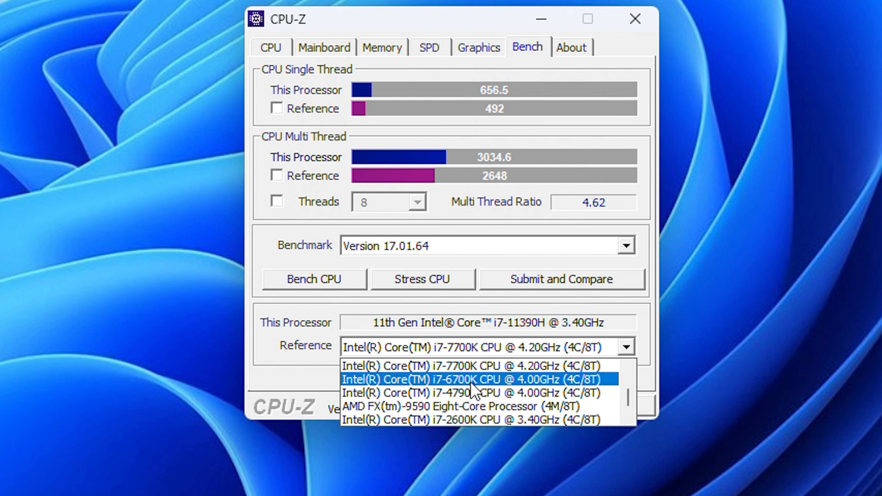
pyautogui.scroll(-3)
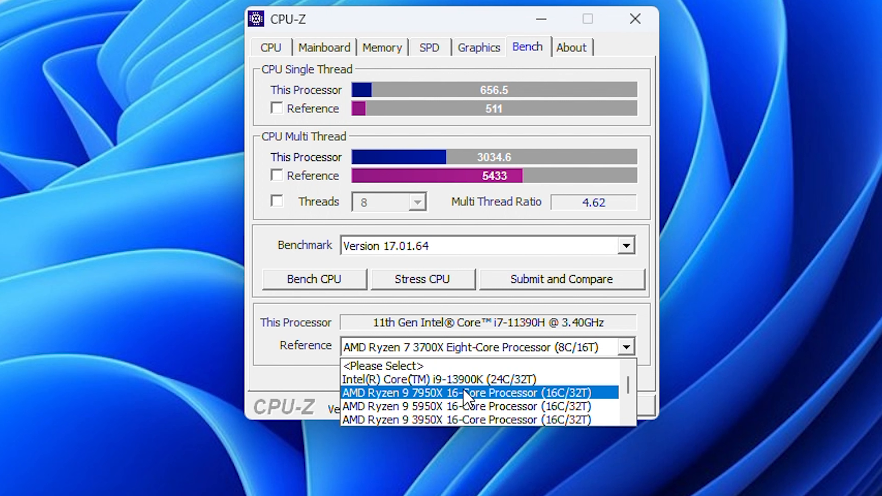
pyautogui.click(382, 366)
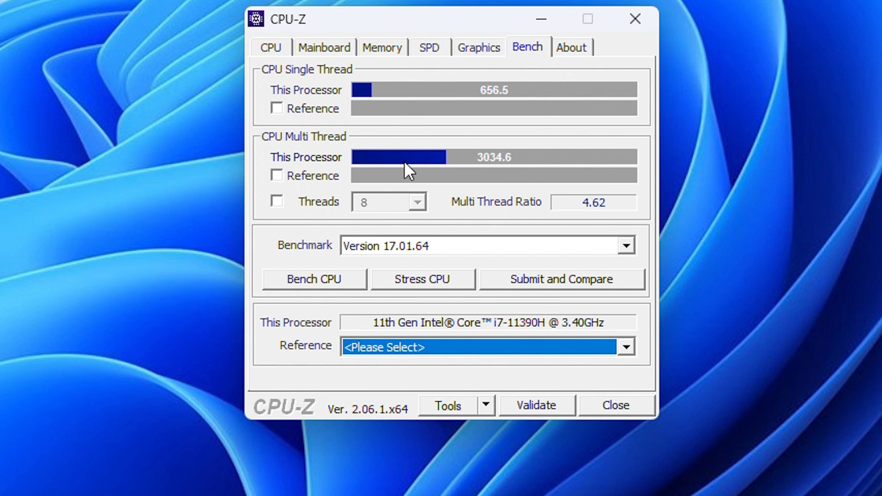